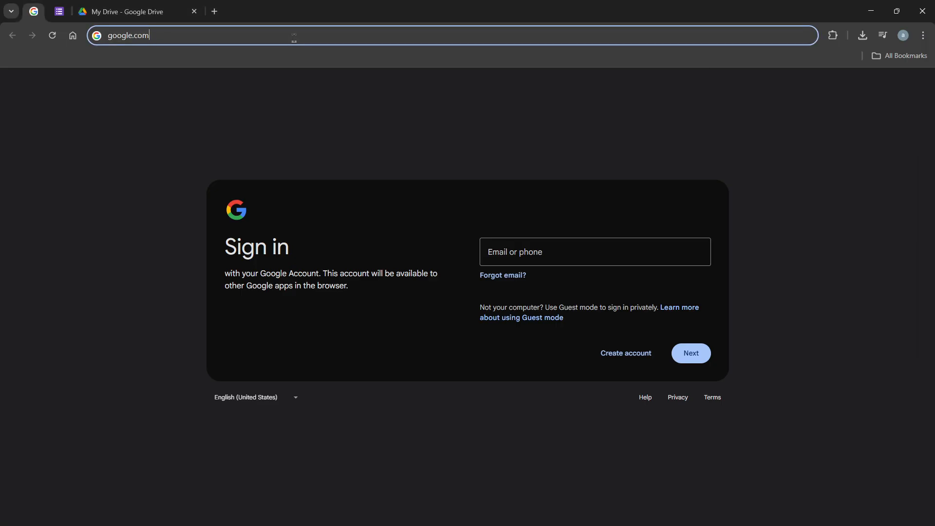
Select the current web address in Chrome's address bar to replace it with My Drive.
triple_click(149, 35)
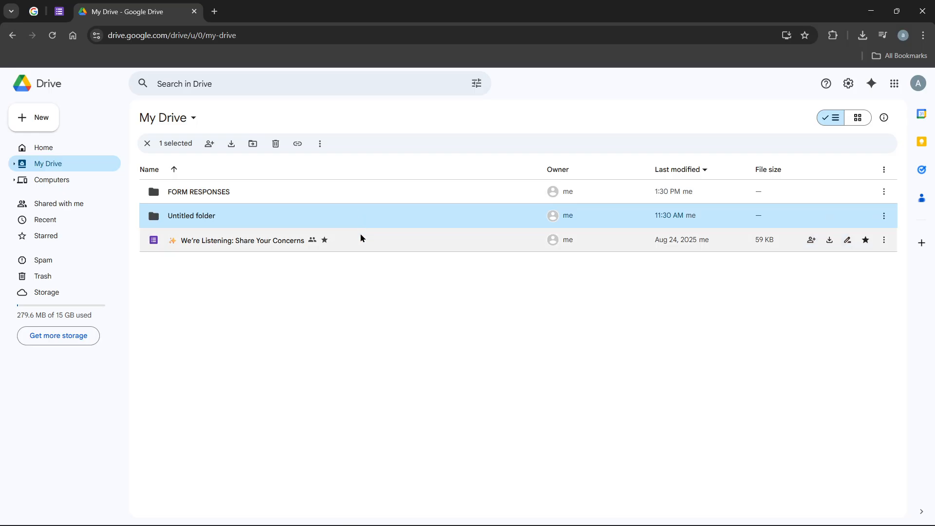
click(241, 240)
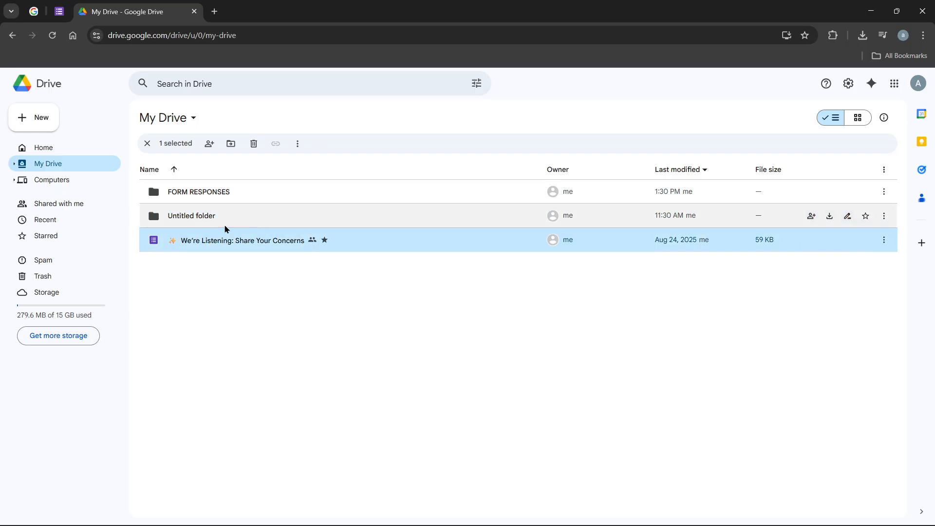
mouse_move(216, 231)
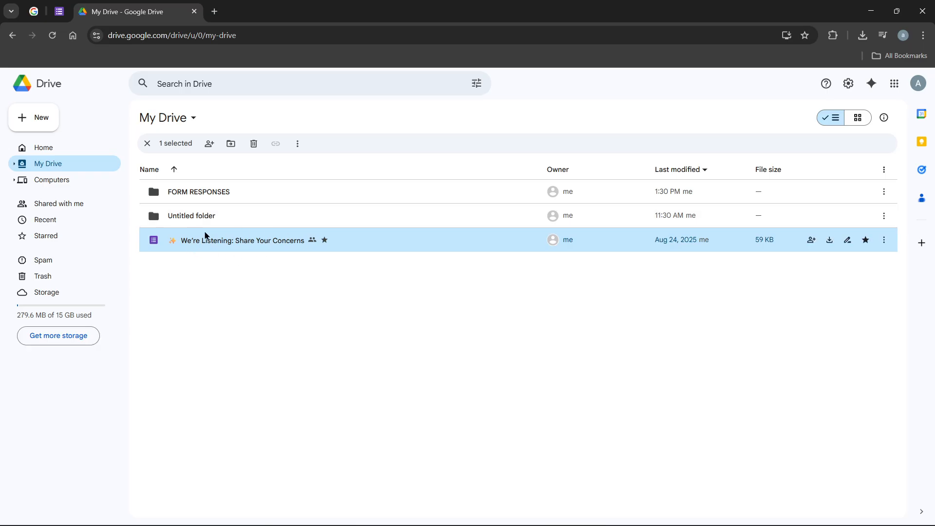
mouse_move(292, 249)
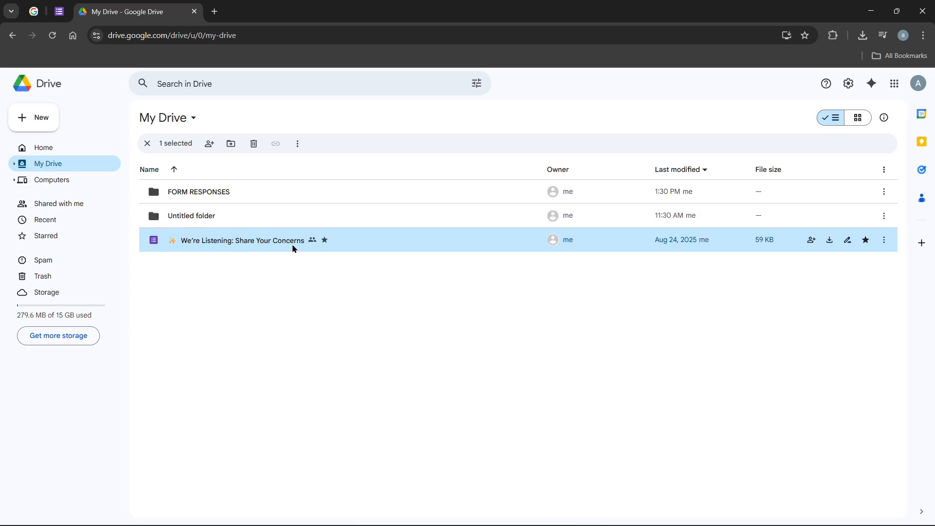
mouse_move(250, 82)
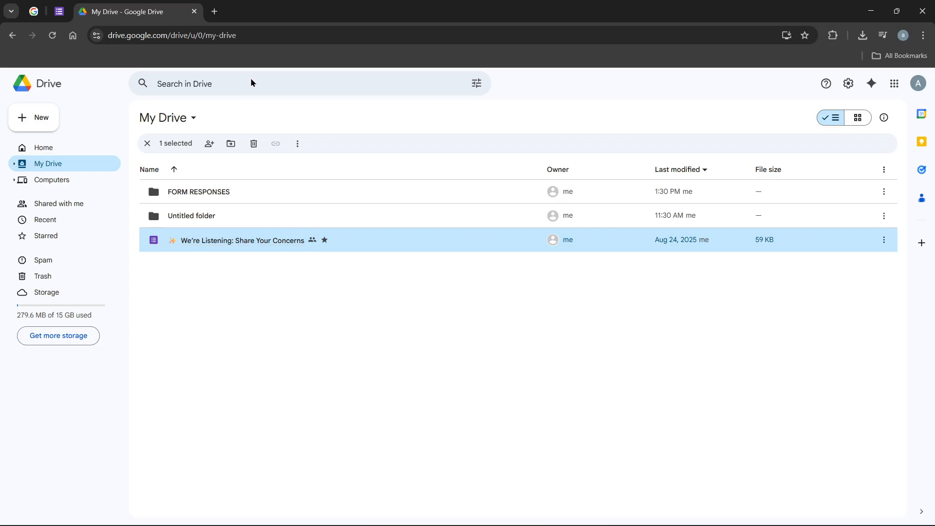
click(250, 83)
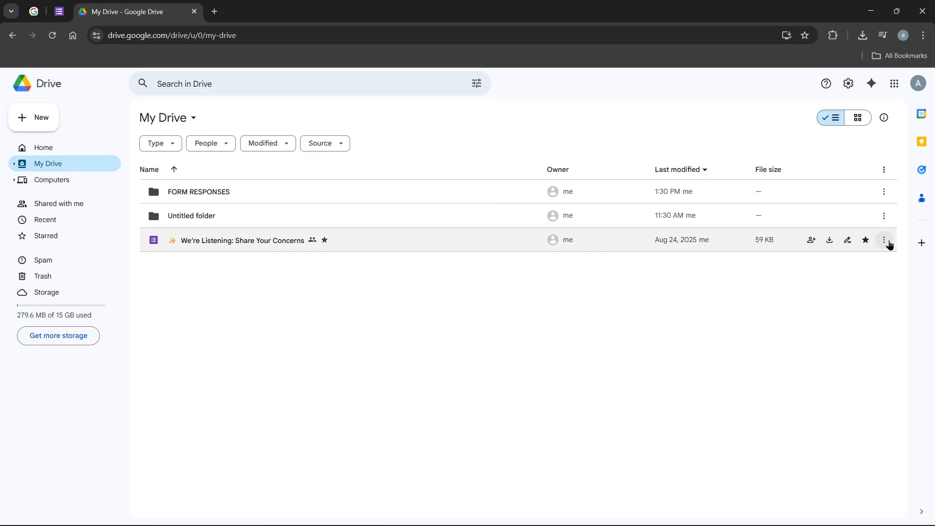
mouse_move(884, 240)
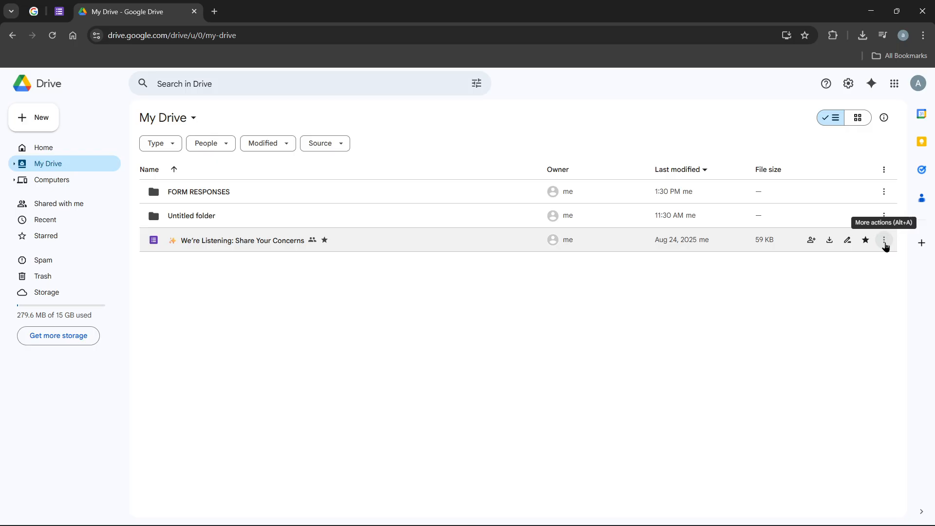
Move the 'We're Listening: Share Your Concerns' form to trash from its More actions menu.
click(885, 240)
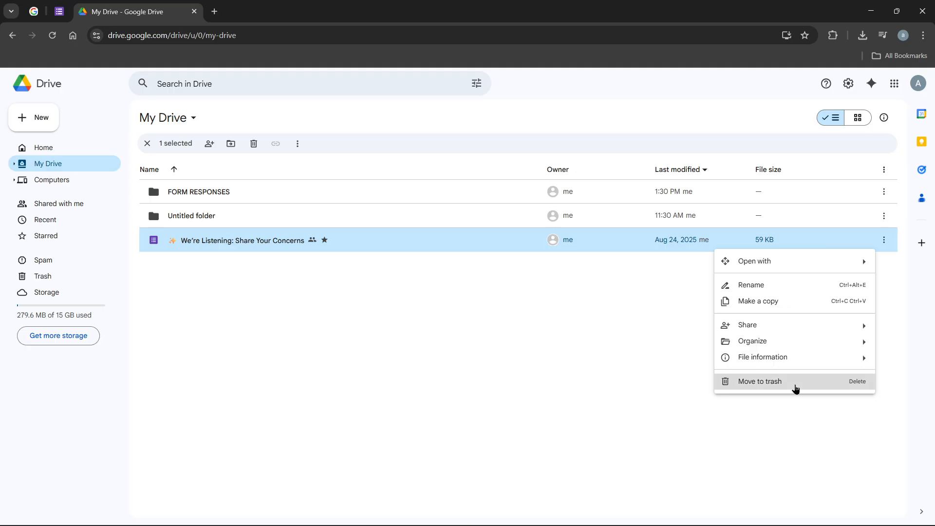
click(759, 381)
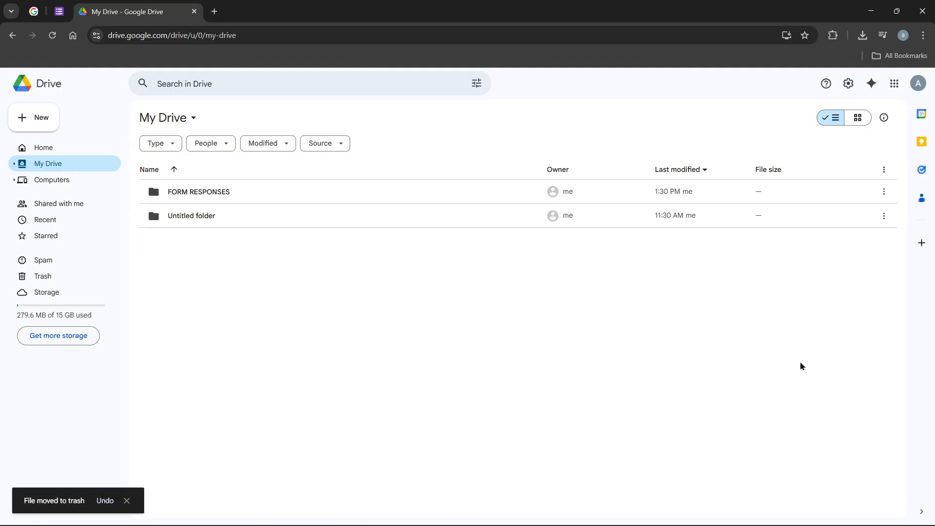
mouse_move(793, 368)
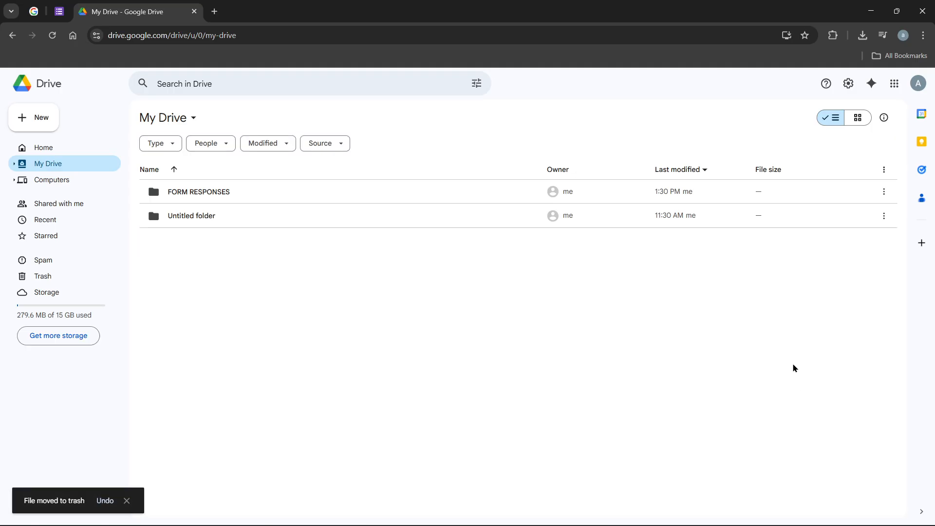
mouse_move(704, 369)
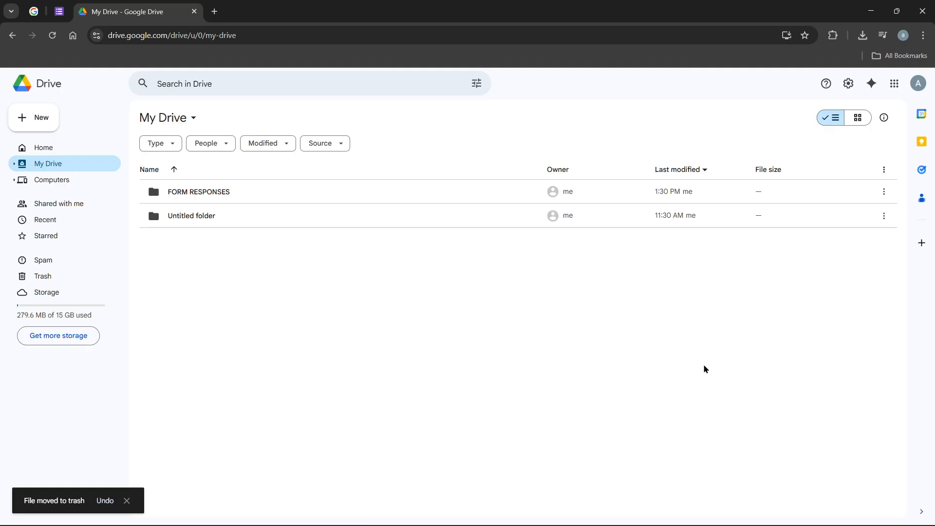
mouse_move(42, 276)
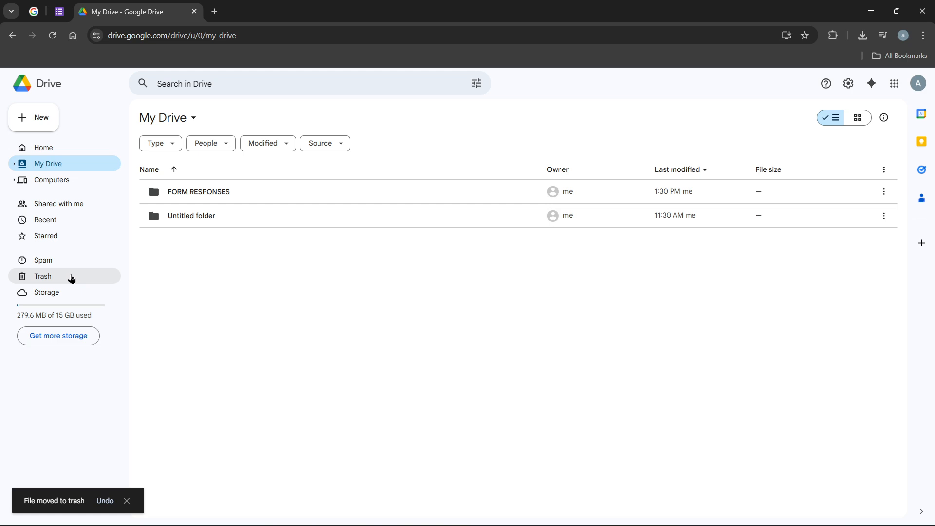
Show the Trash and select the trashed 'We're Listening: Share Your Concerns' form.
click(42, 276)
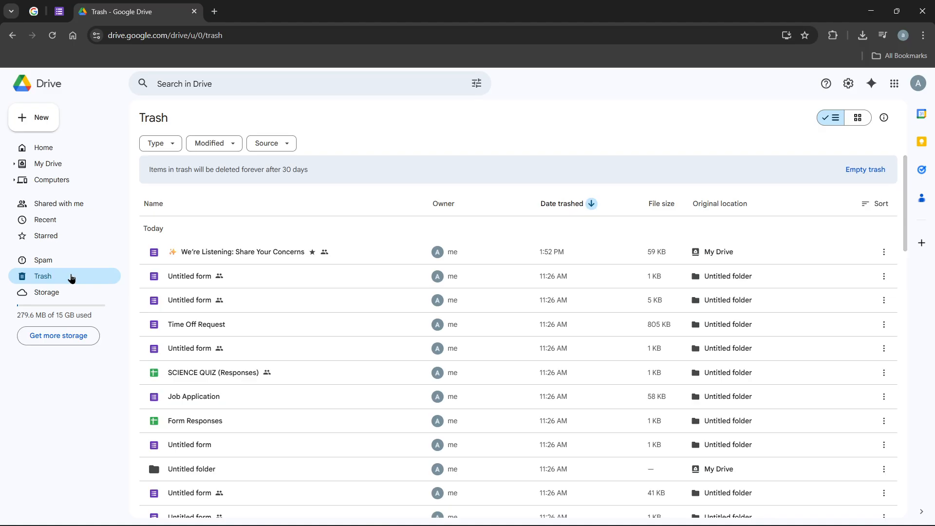
mouse_move(149, 265)
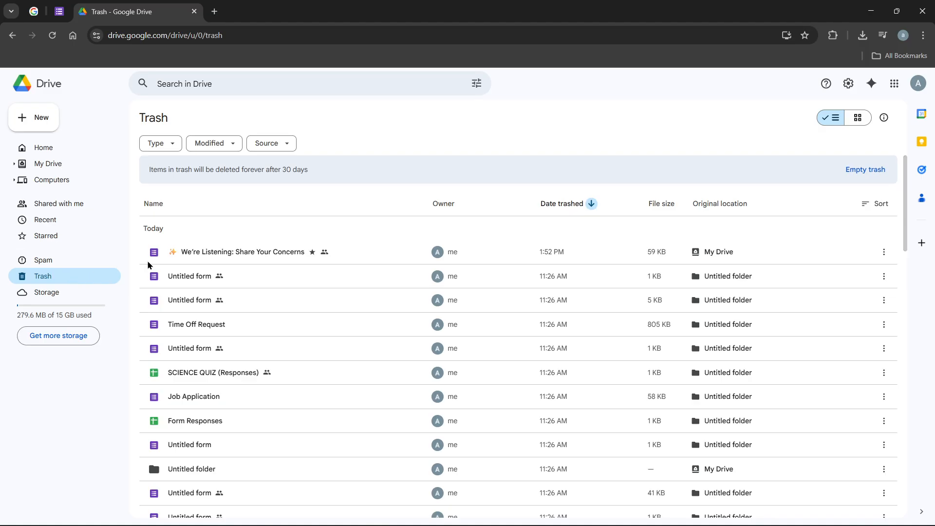
click(241, 252)
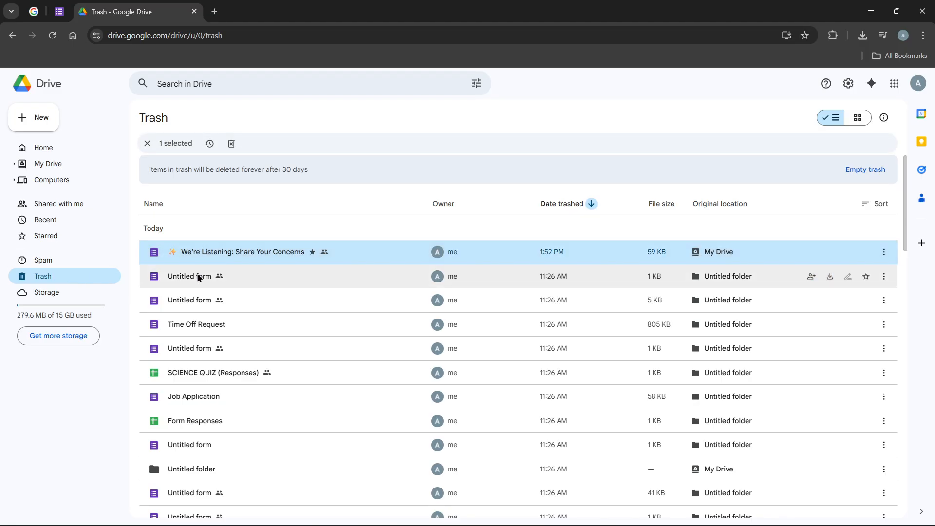
mouse_move(188, 276)
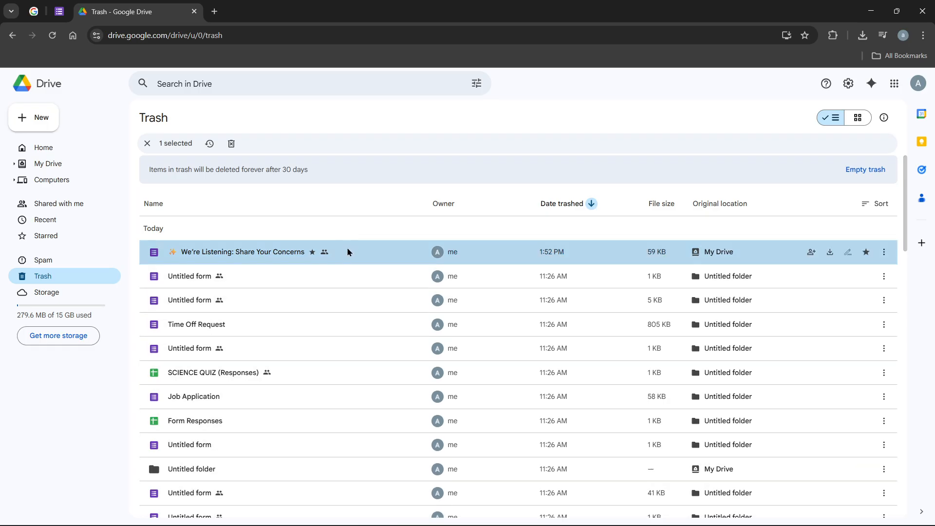
mouse_move(236, 245)
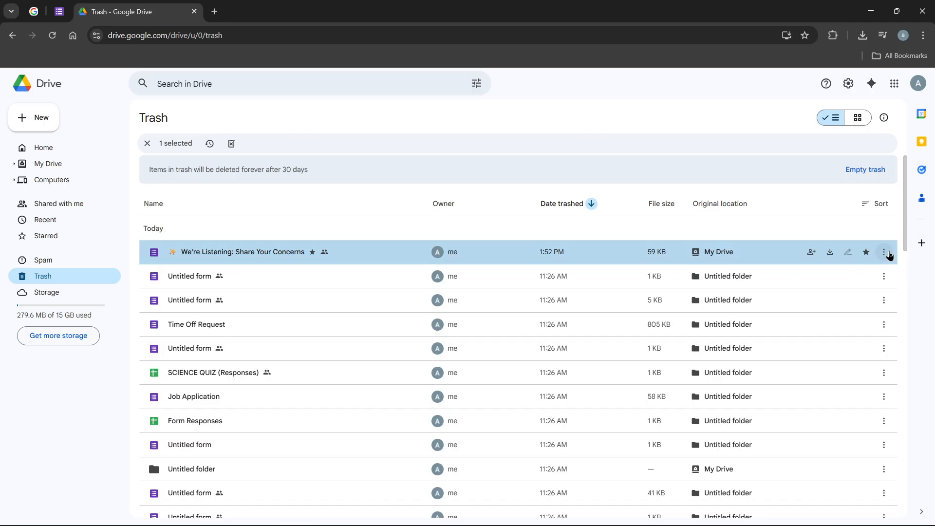
mouse_move(887, 252)
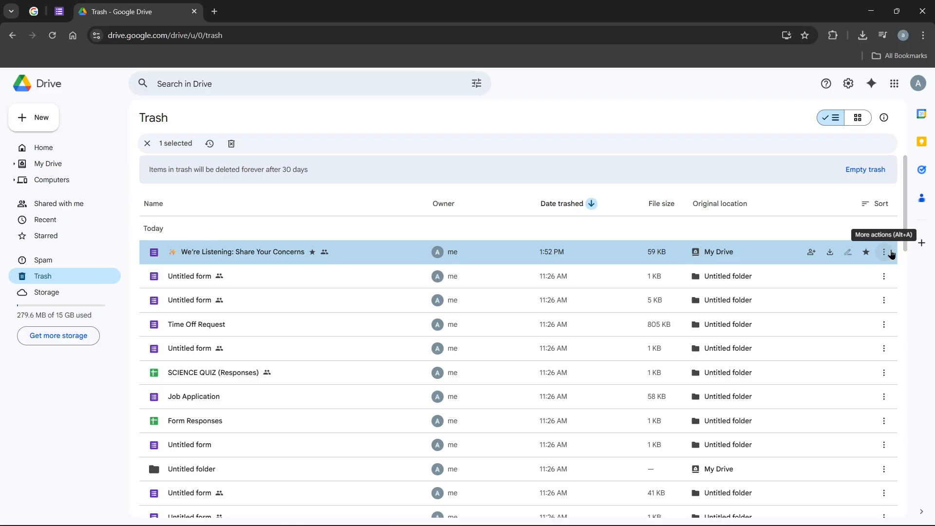
Restore the 'We're Listening: Share Your Concerns' form from Trash via its More actions menu.
click(884, 252)
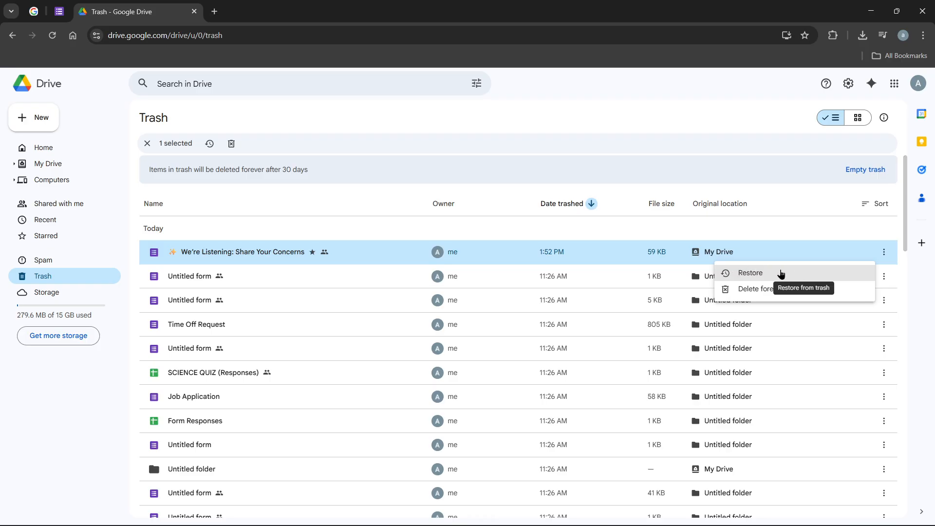
click(750, 273)
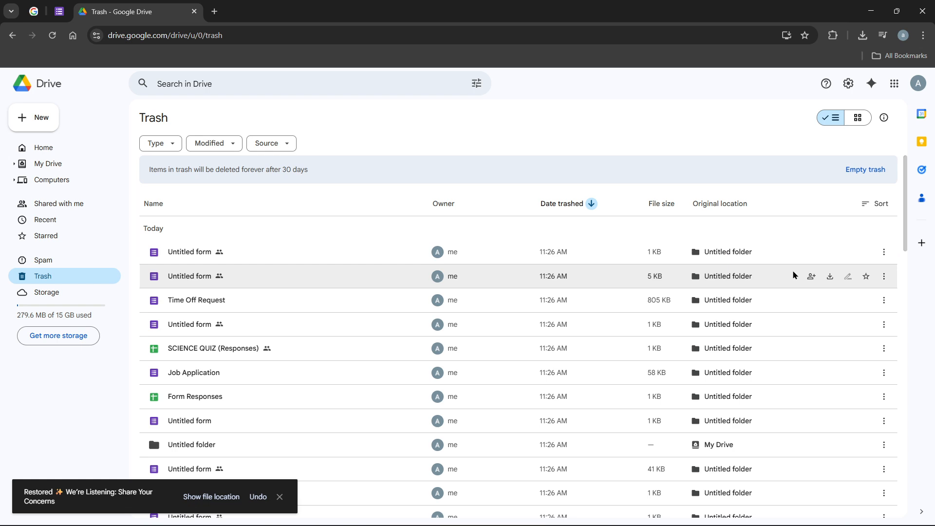
mouse_move(211, 496)
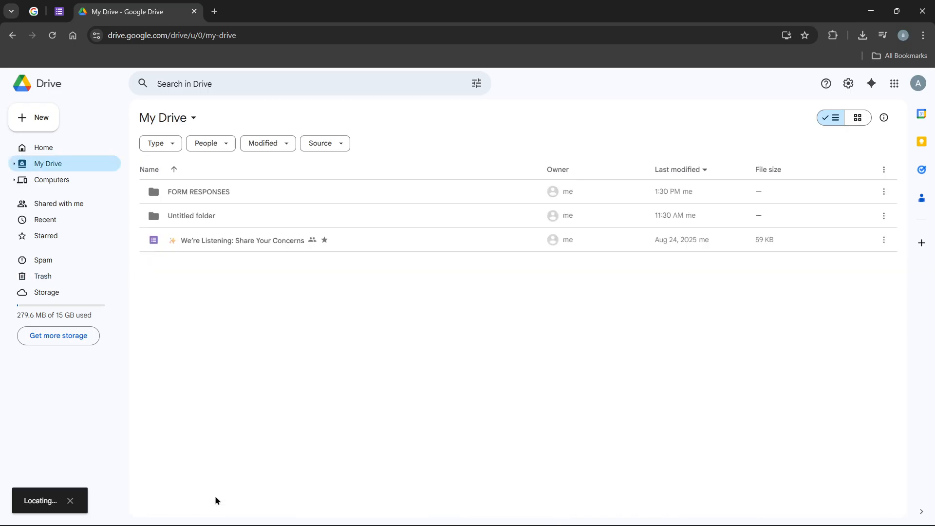
click(243, 239)
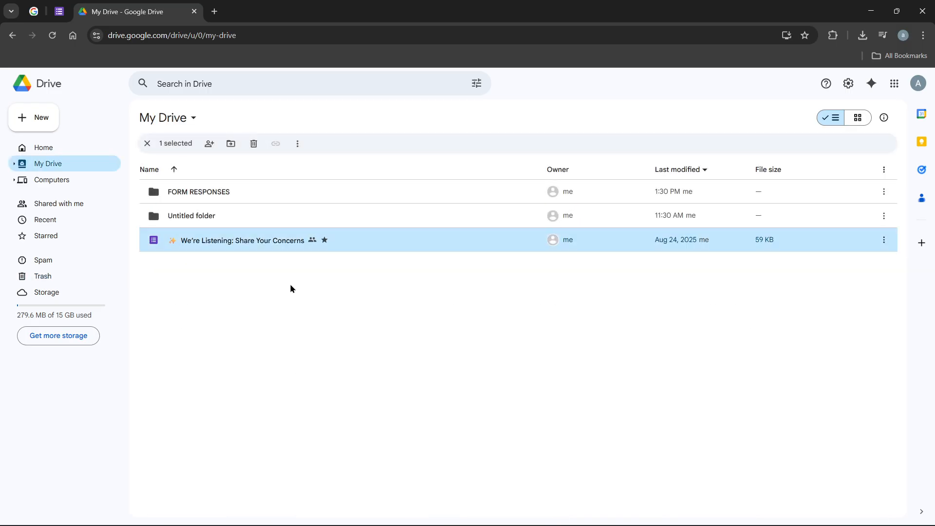
mouse_move(449, 257)
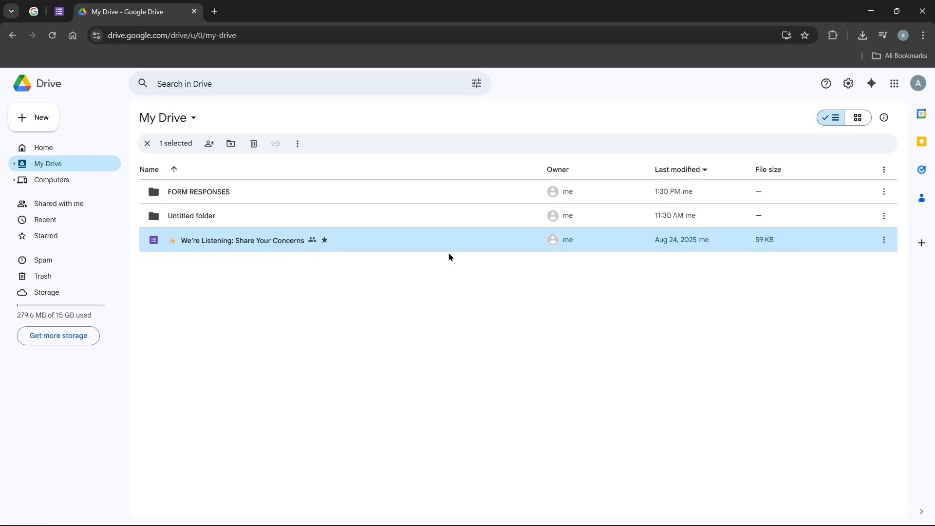
mouse_move(576, 258)
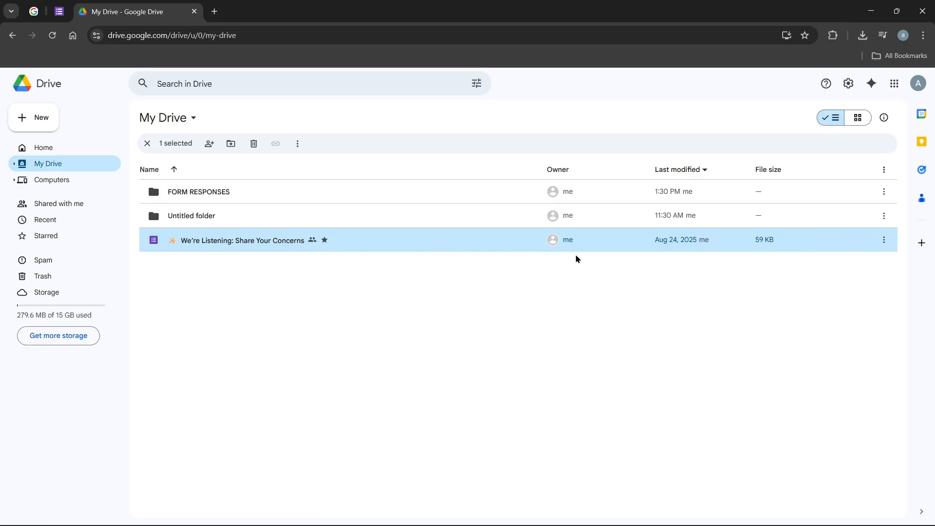